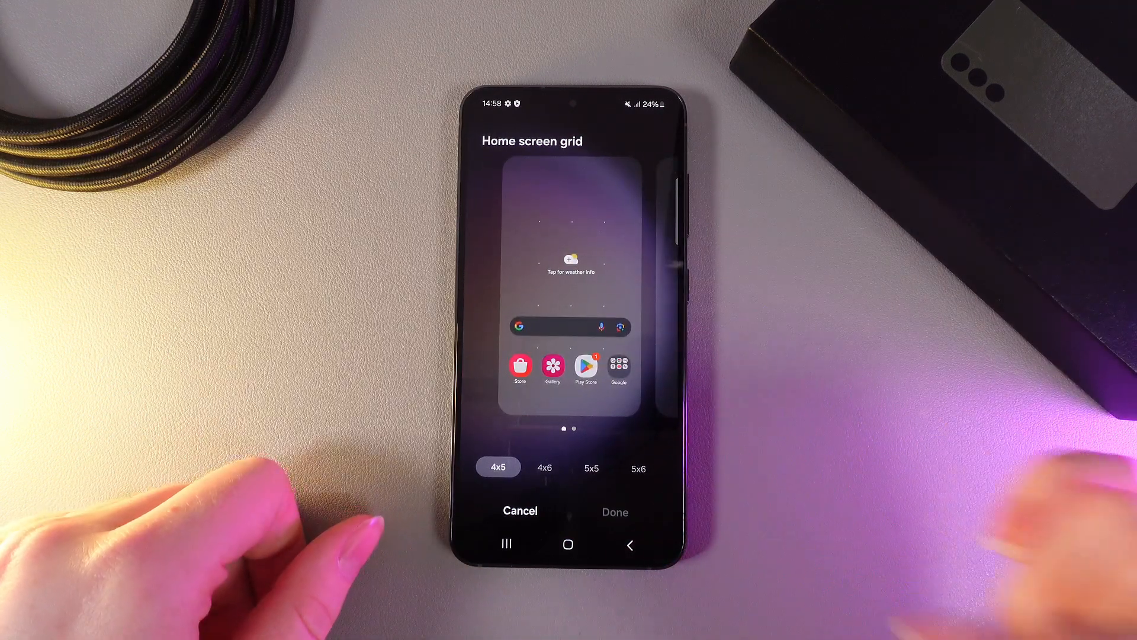
Preview the 5x6 grid option on the Home screen grid page.
left_click(591, 468)
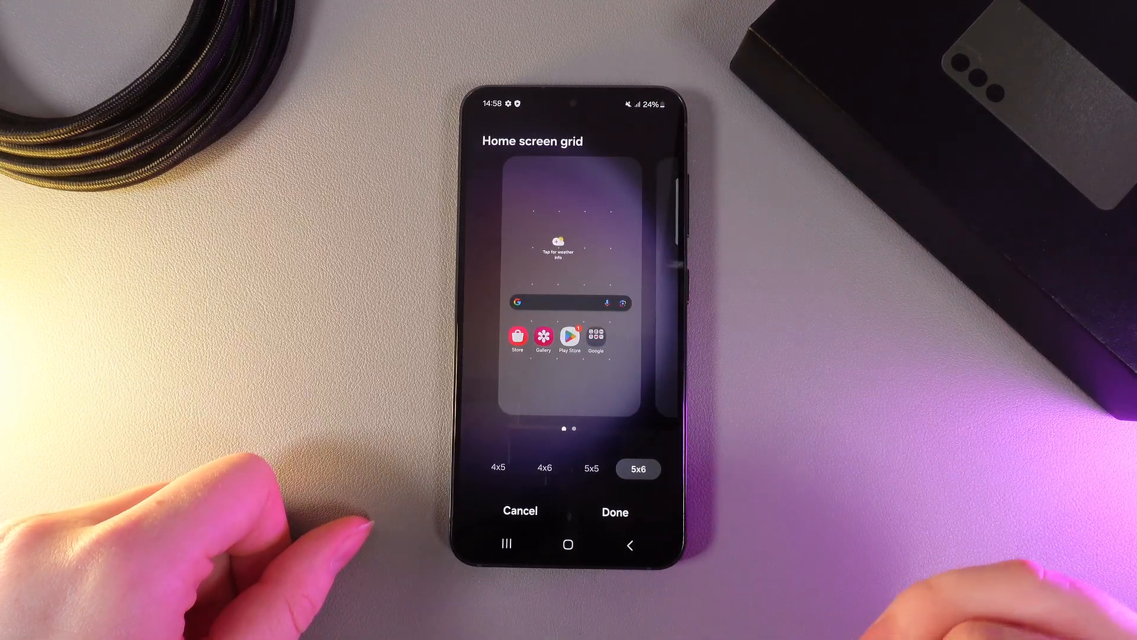
Reselect the 5x6 grid and confirm with Done so settings show 5X6.
left_click(497, 468)
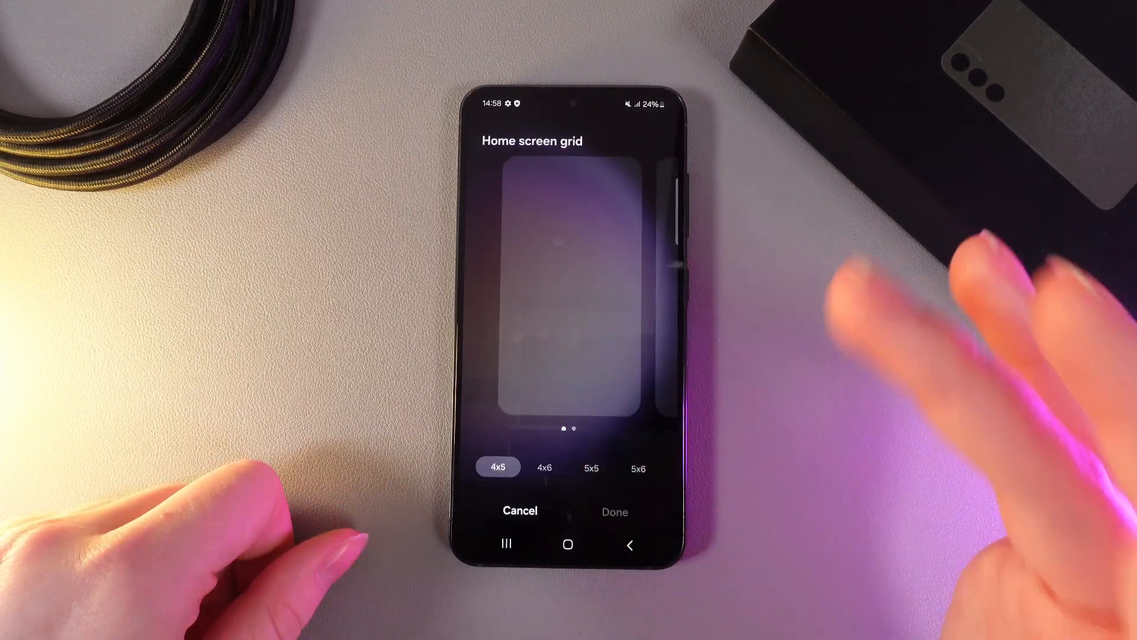
left_click(638, 468)
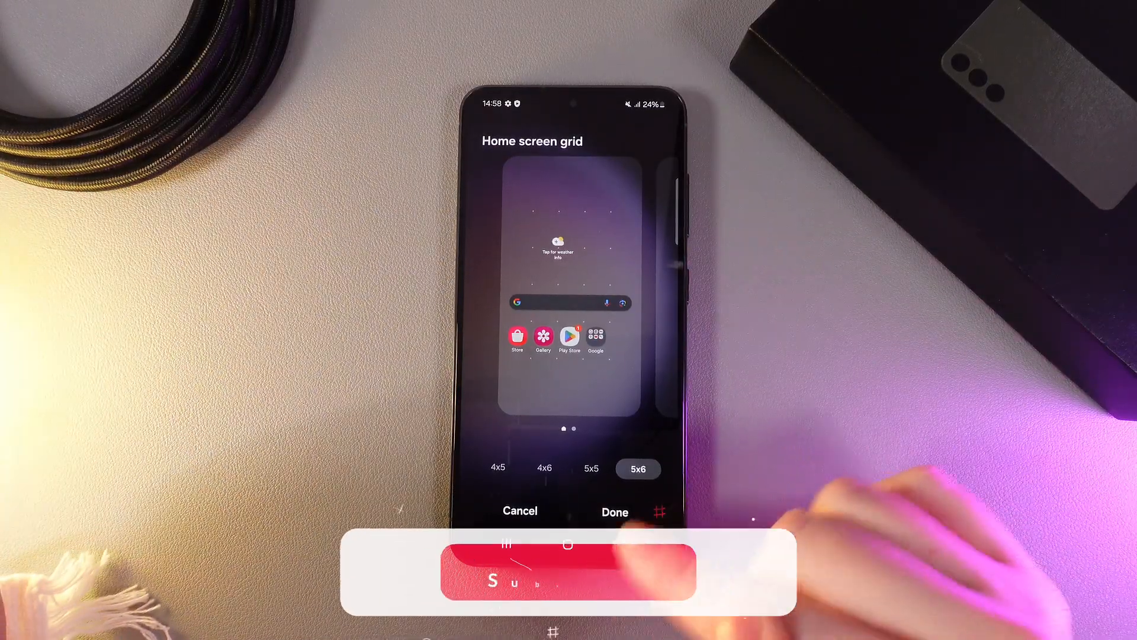
left_click(614, 511)
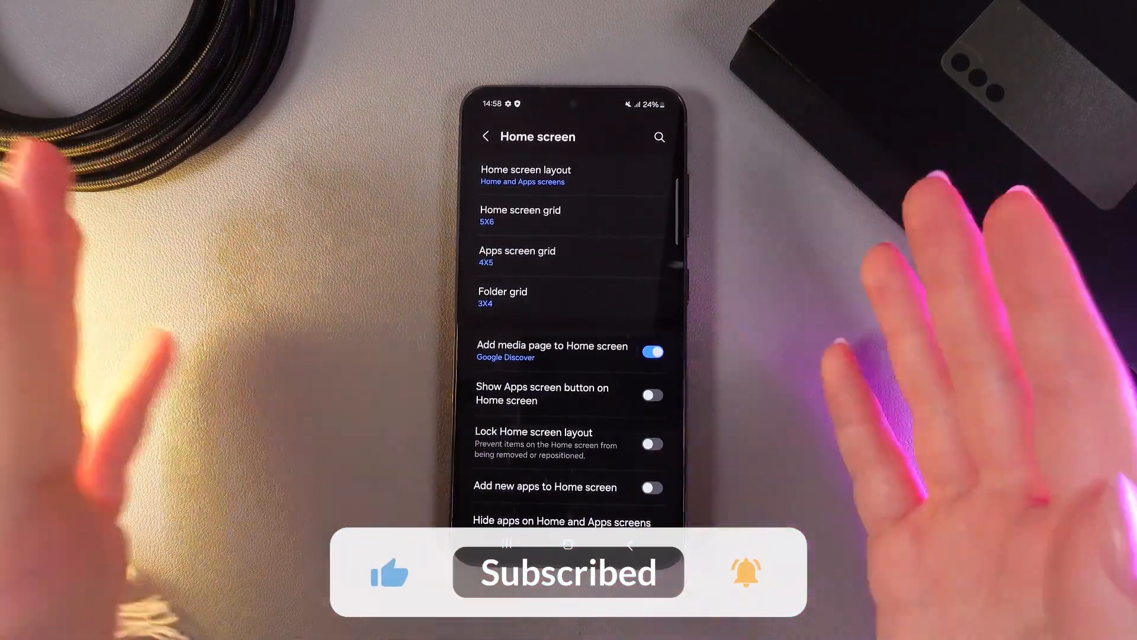